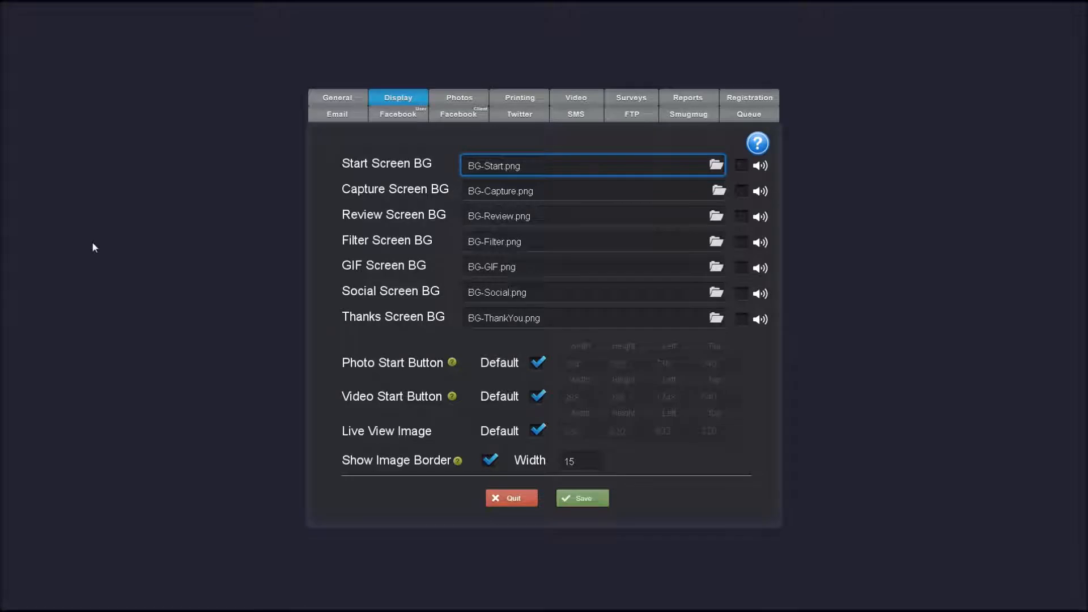
mouse_move(311, 252)
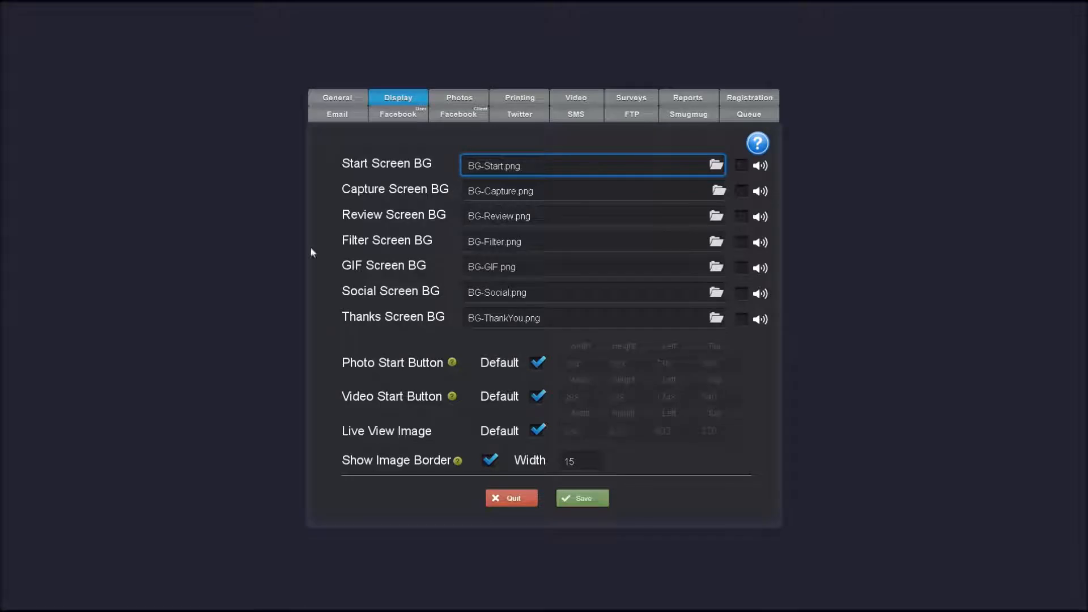
mouse_move(345, 199)
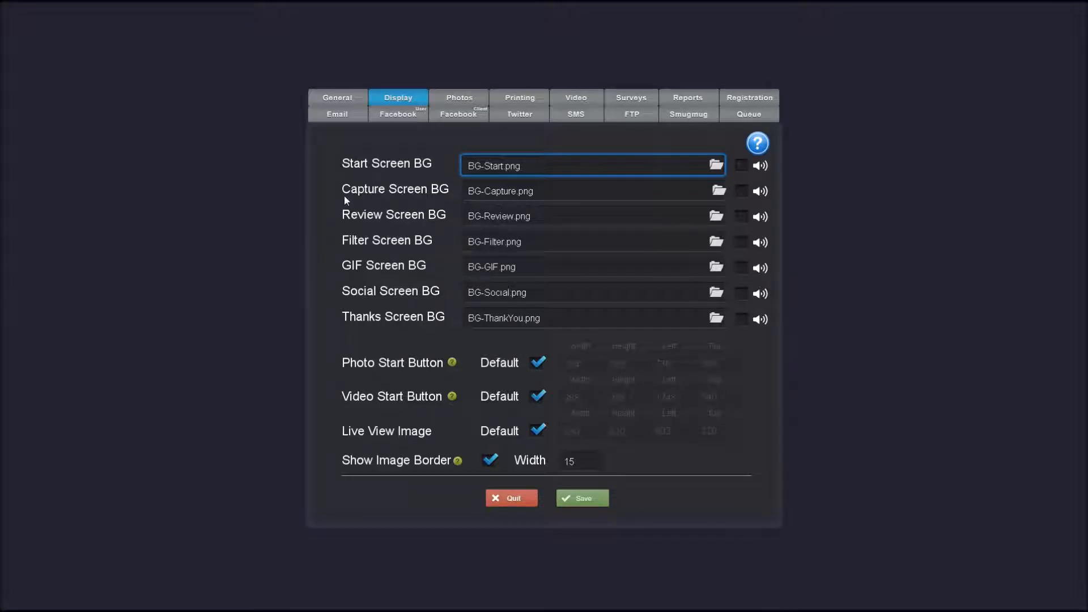
mouse_move(492, 220)
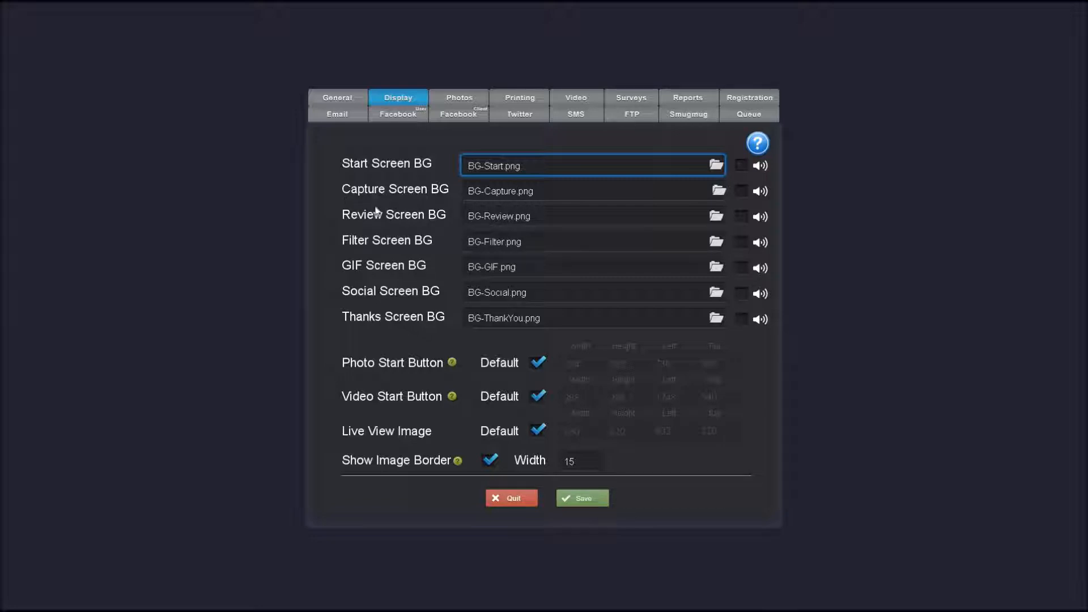
mouse_move(360, 270)
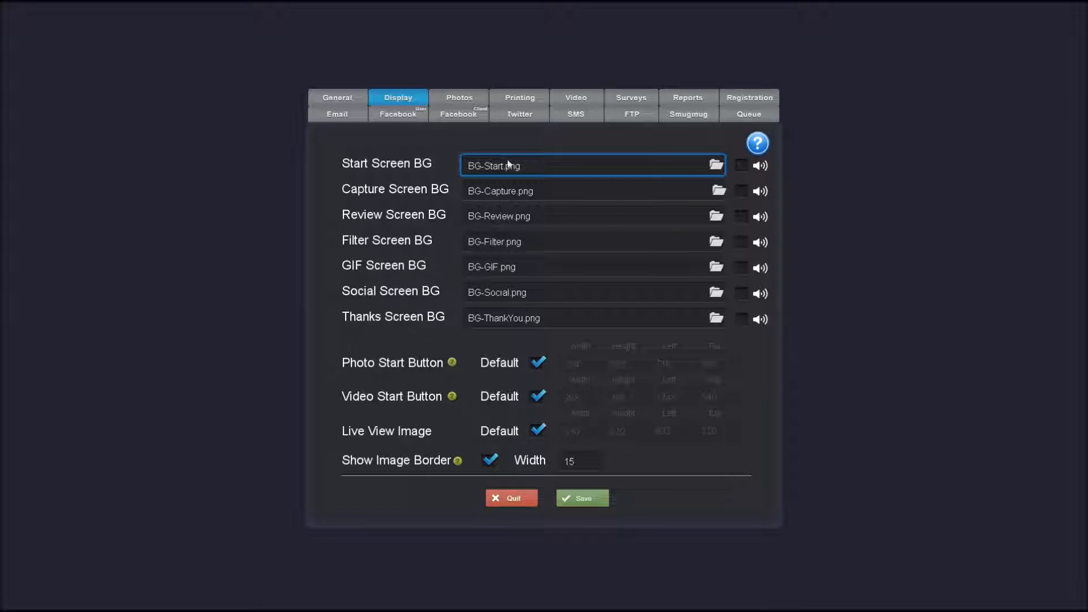
Step: Browse for a Start Screen BG image, bringing up the Select Image picker on Backgrounds
click(718, 165)
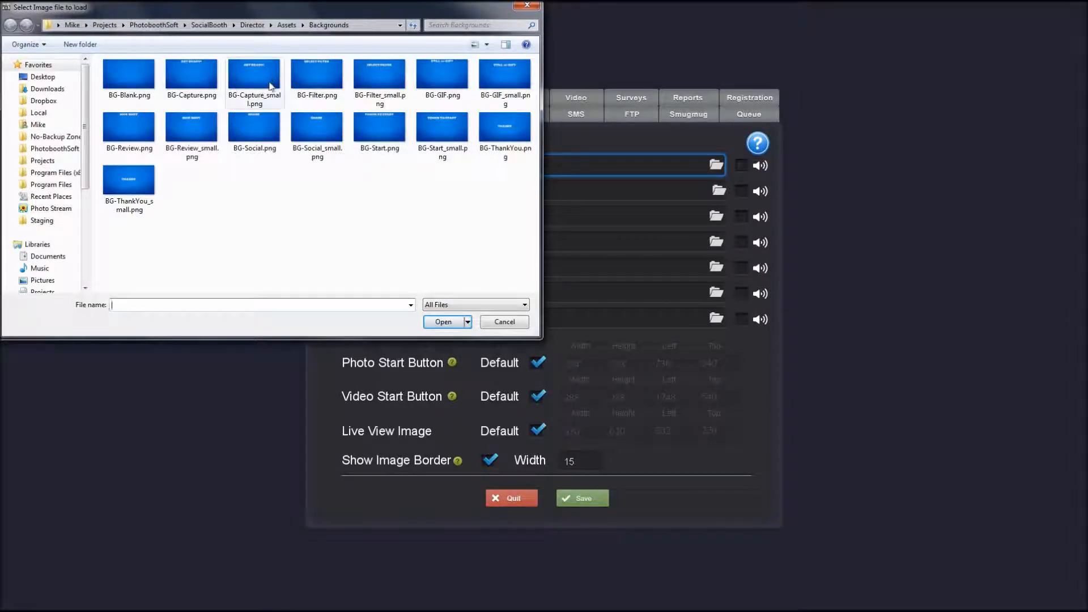
mouse_move(199, 83)
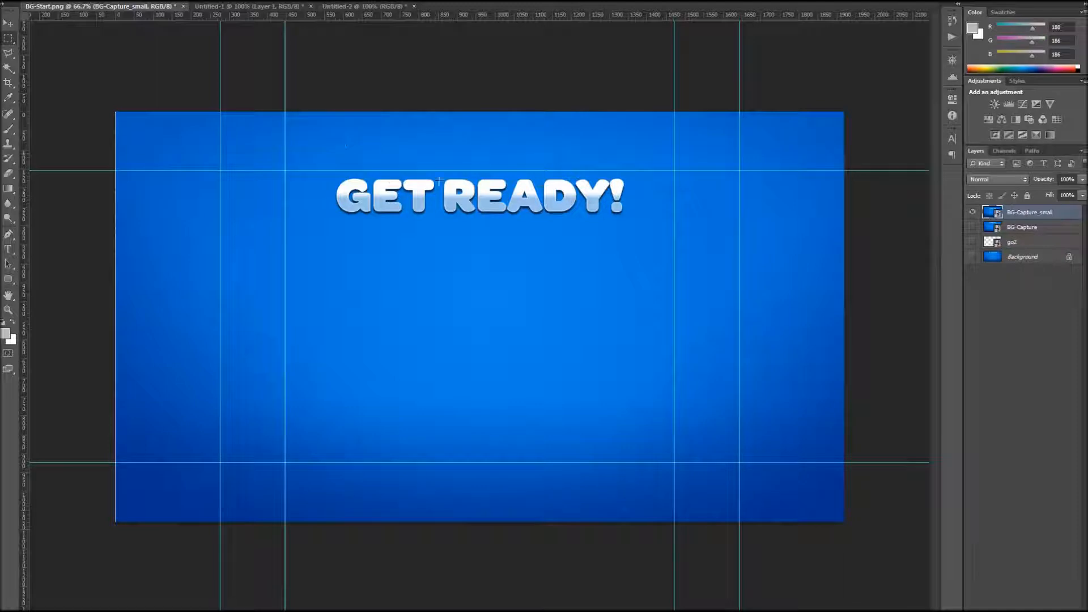
mouse_move(933, 215)
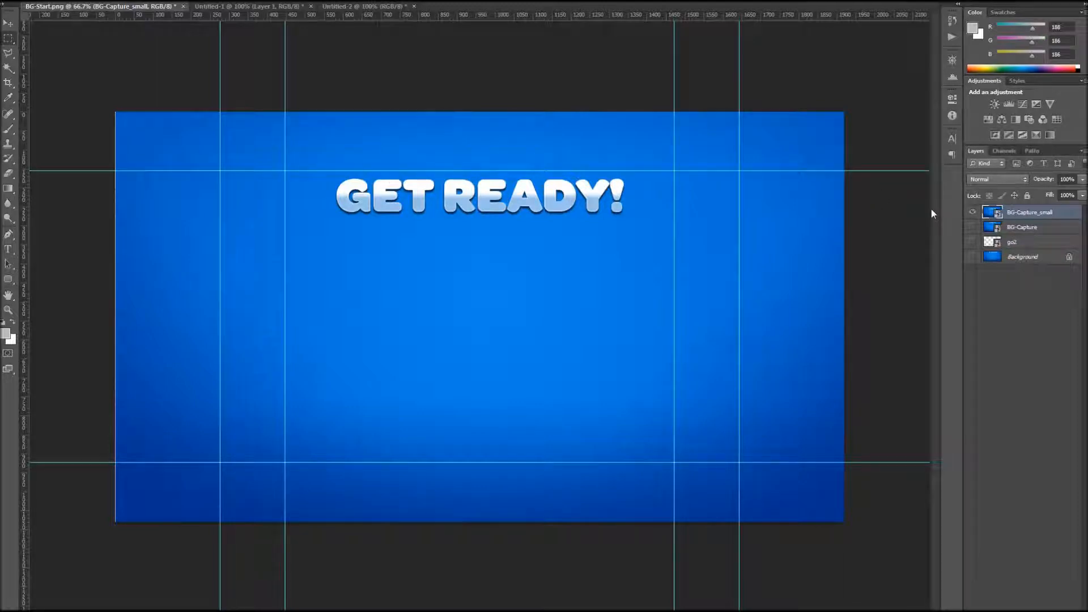
mouse_move(524, 202)
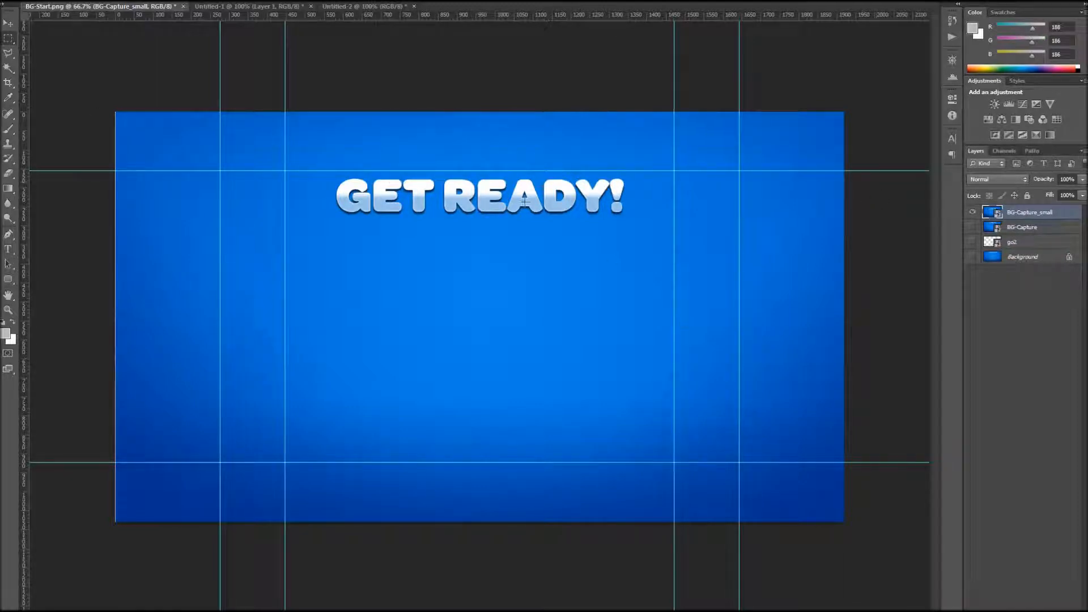
click(973, 212)
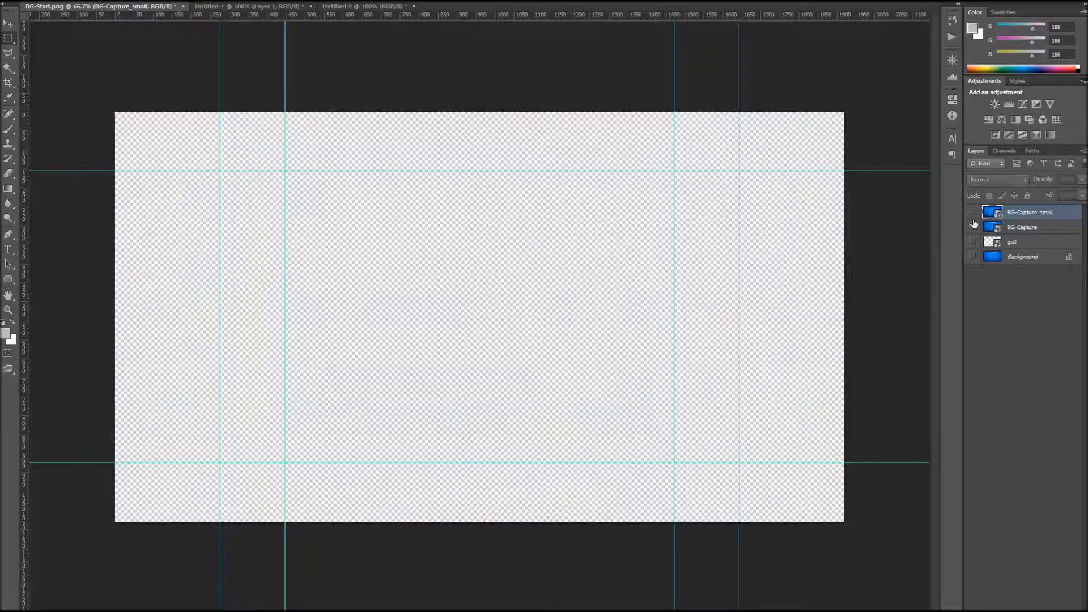
click(973, 212)
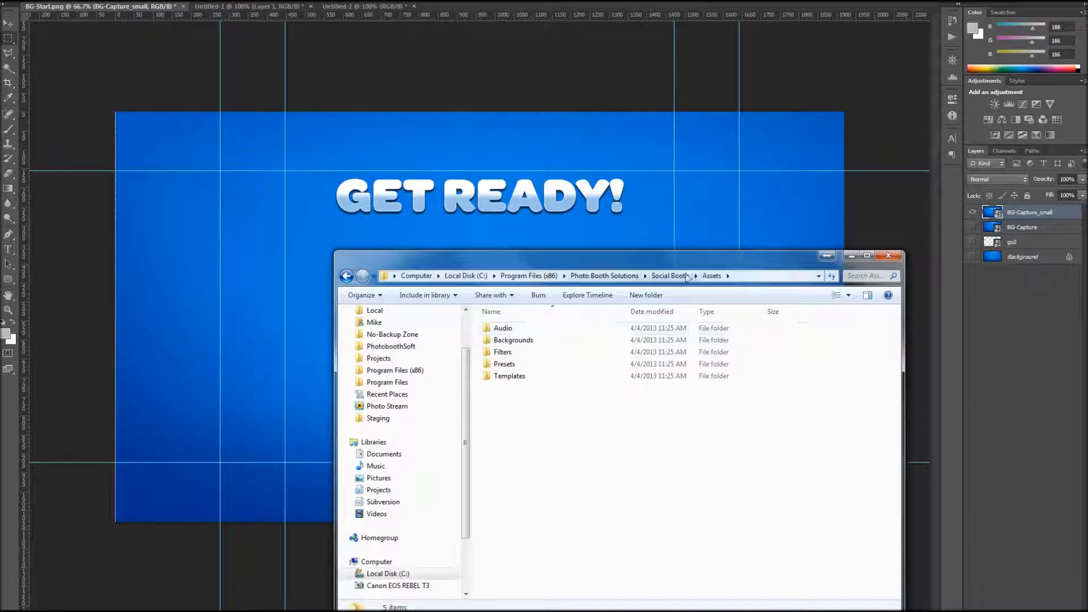
Step: Enter the Backgrounds assets folder and select the BG-Capture_small image
click(512, 340)
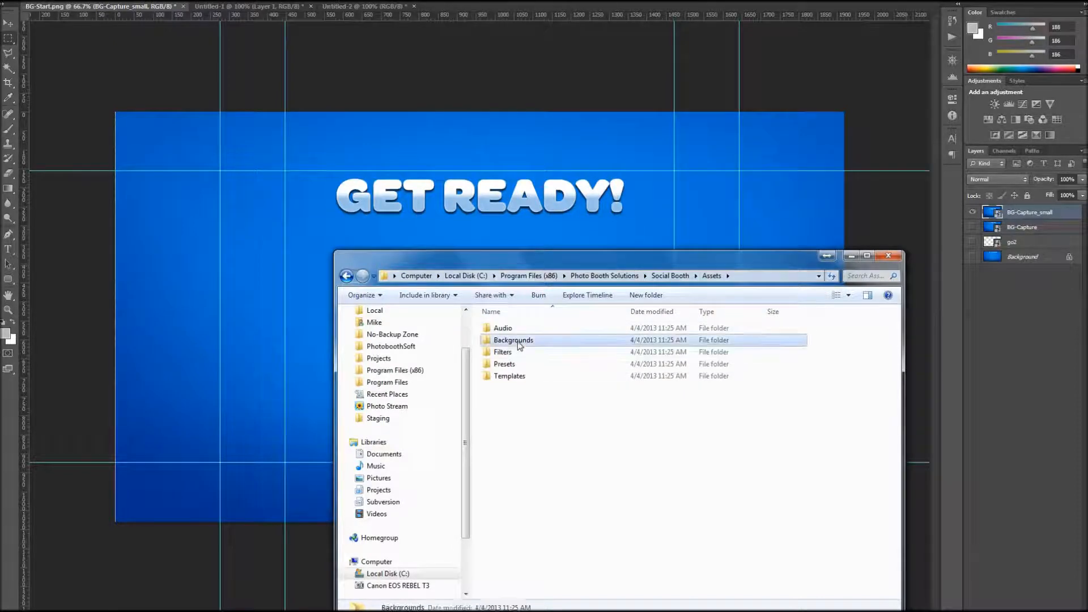
double_click(513, 340)
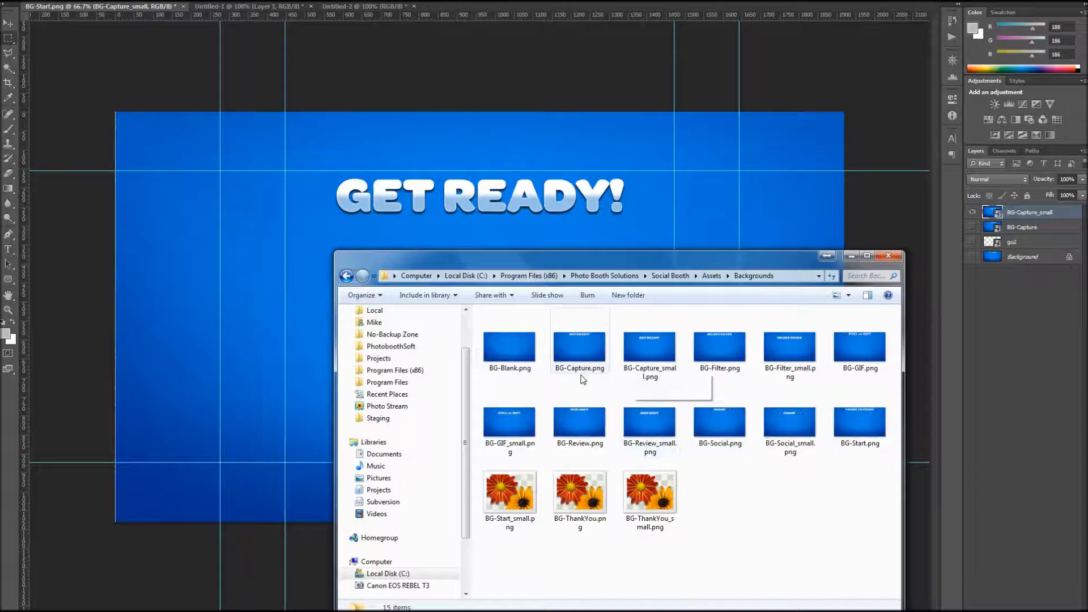
click(649, 344)
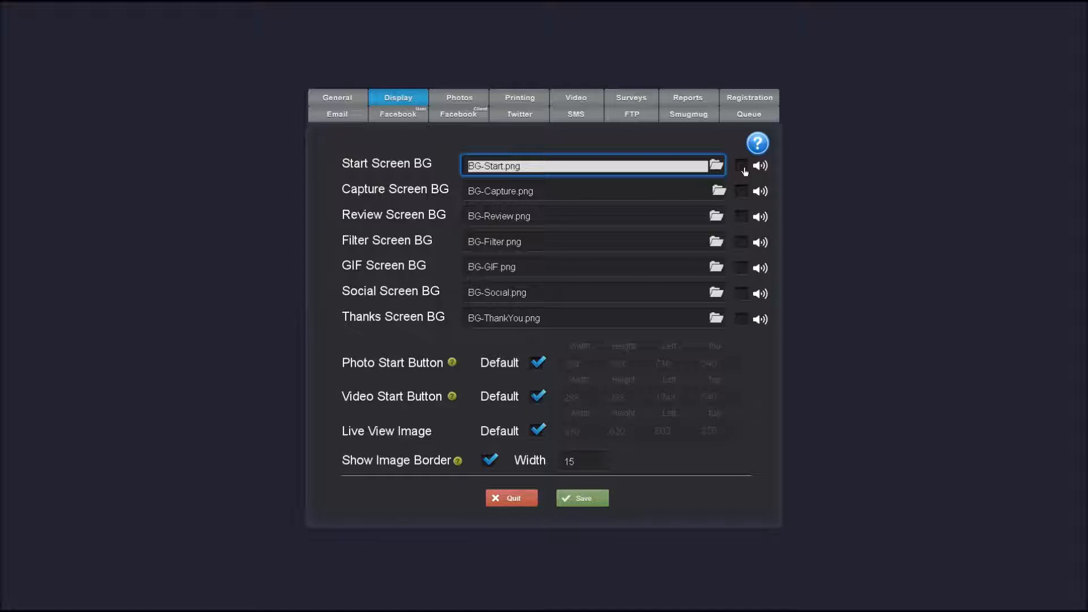
Step: Go up to the Assets folder and into Audio to list its WAV sound files
click(716, 166)
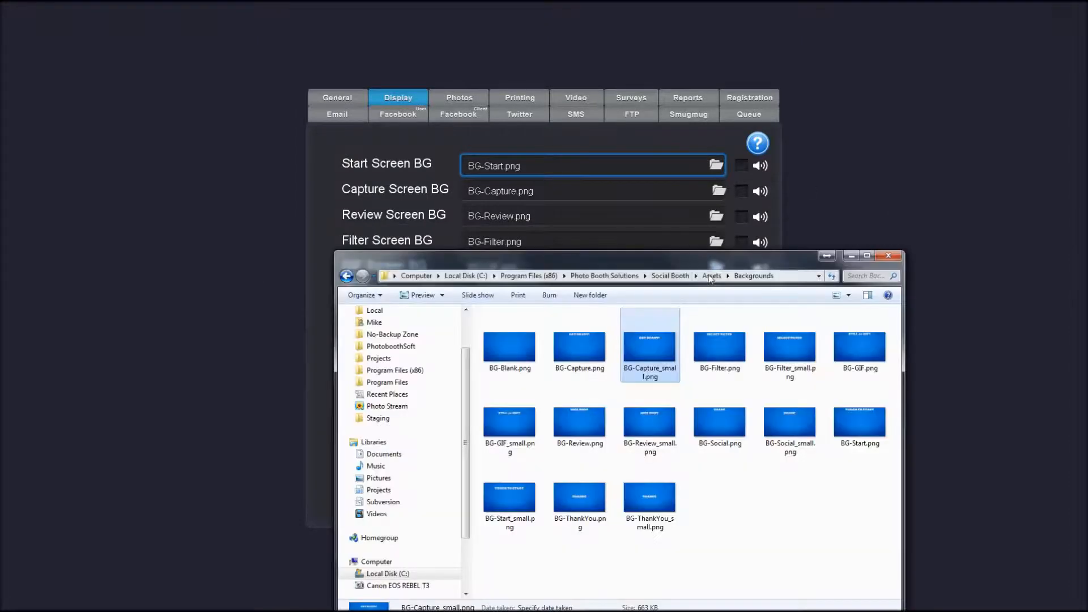
click(711, 275)
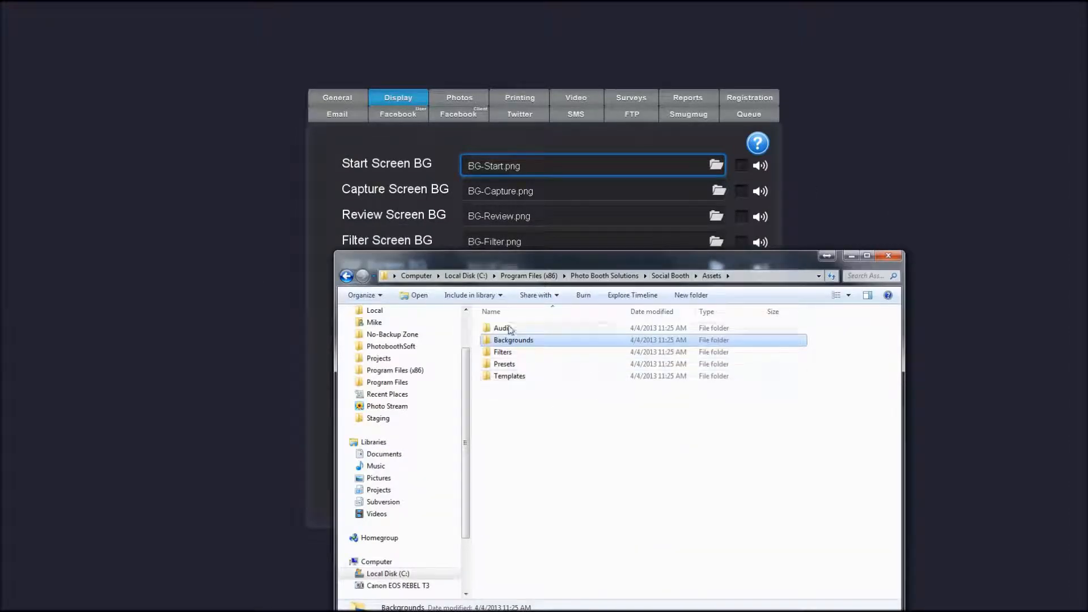
double_click(502, 328)
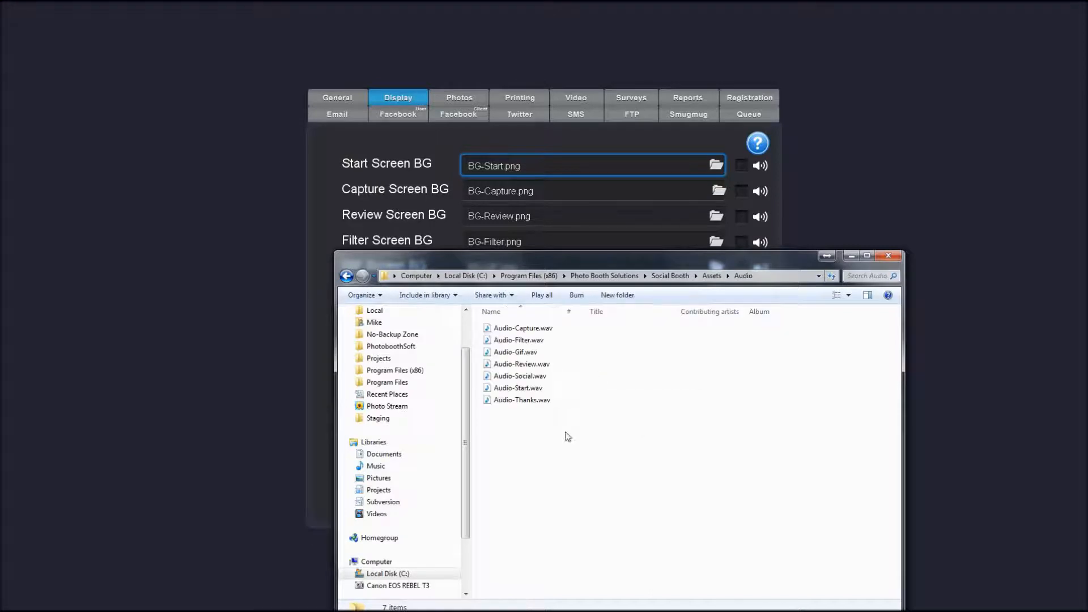
mouse_move(563, 422)
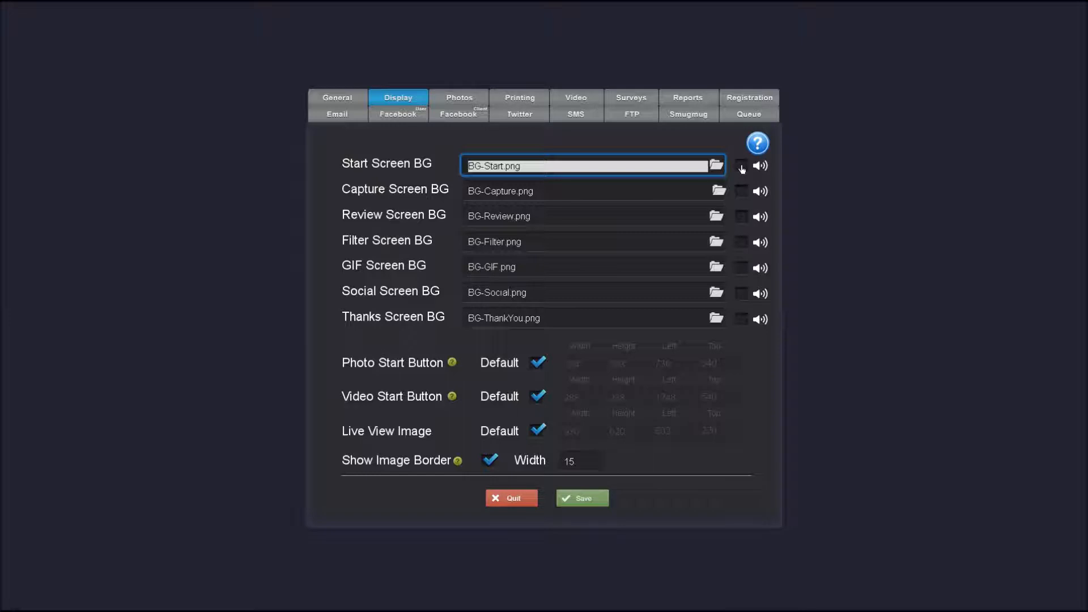
mouse_move(741, 219)
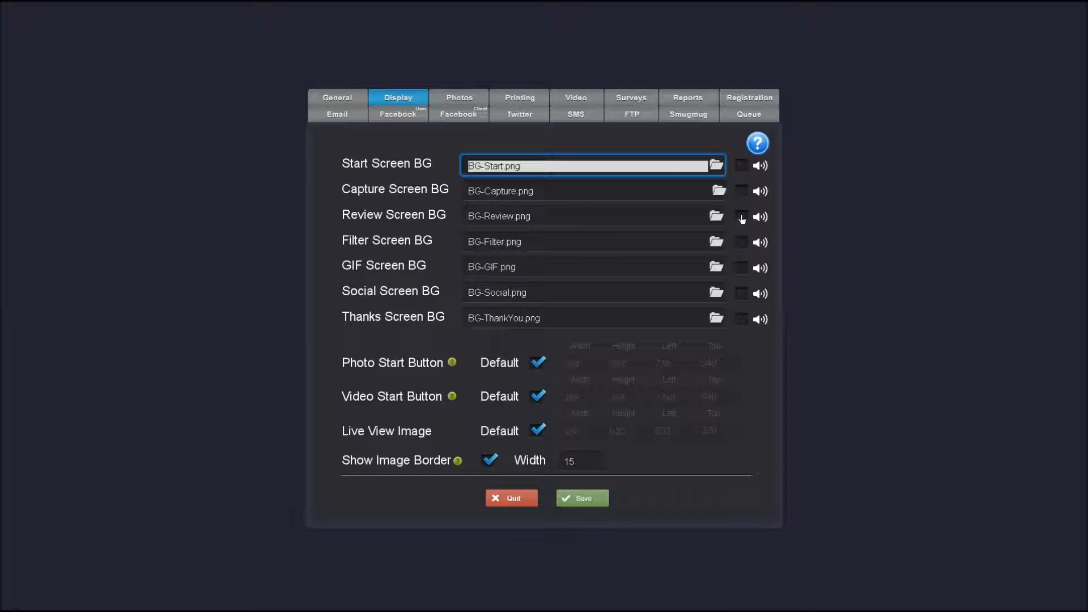
mouse_move(419, 362)
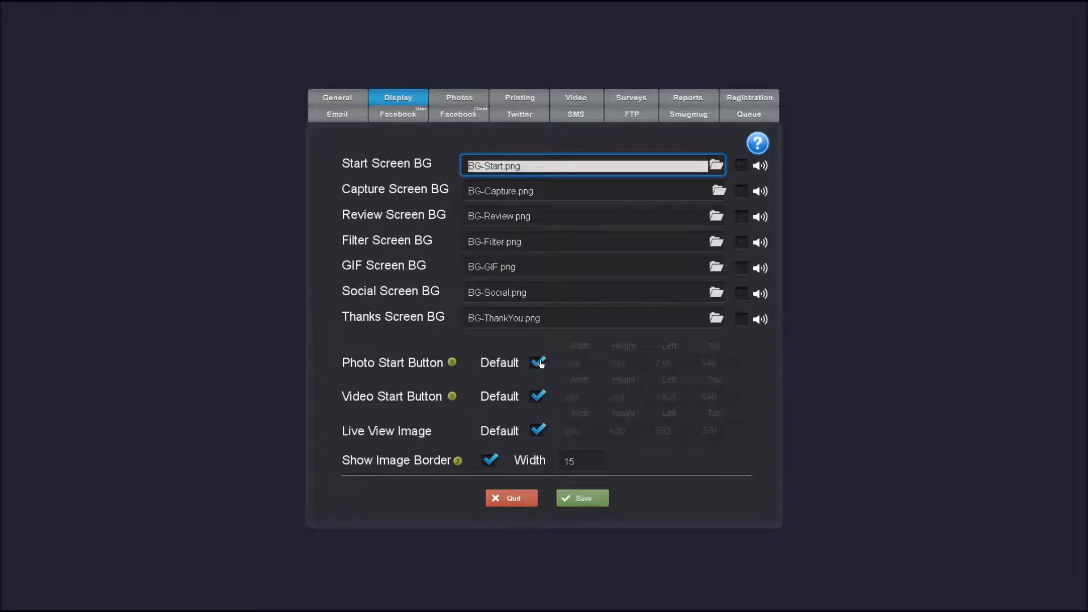
mouse_move(427, 366)
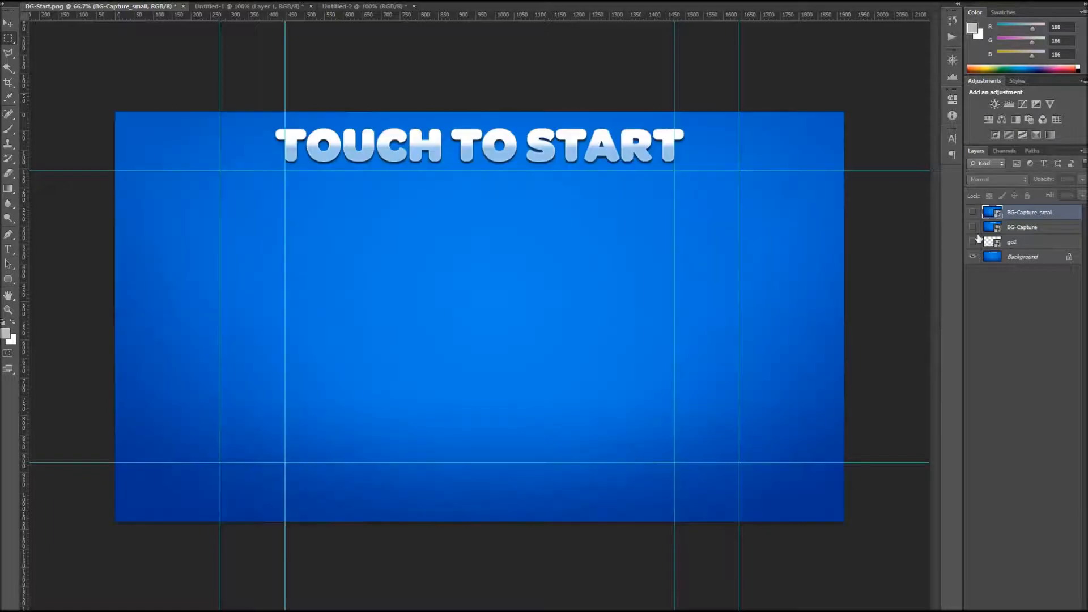
Step: Show the go2 layer so the GO button appears on the start screen design
click(973, 242)
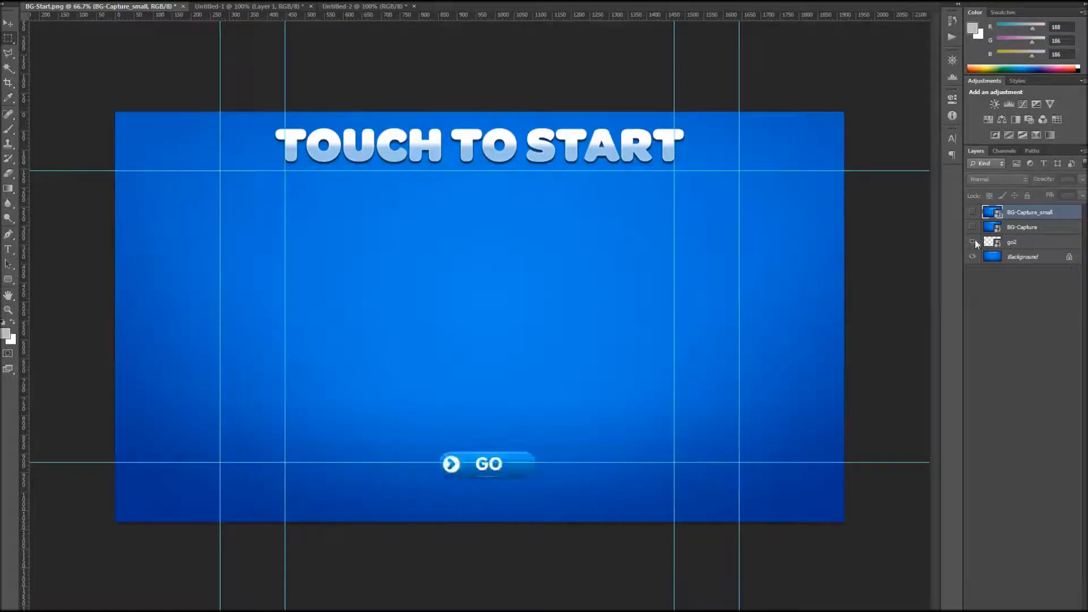
click(973, 243)
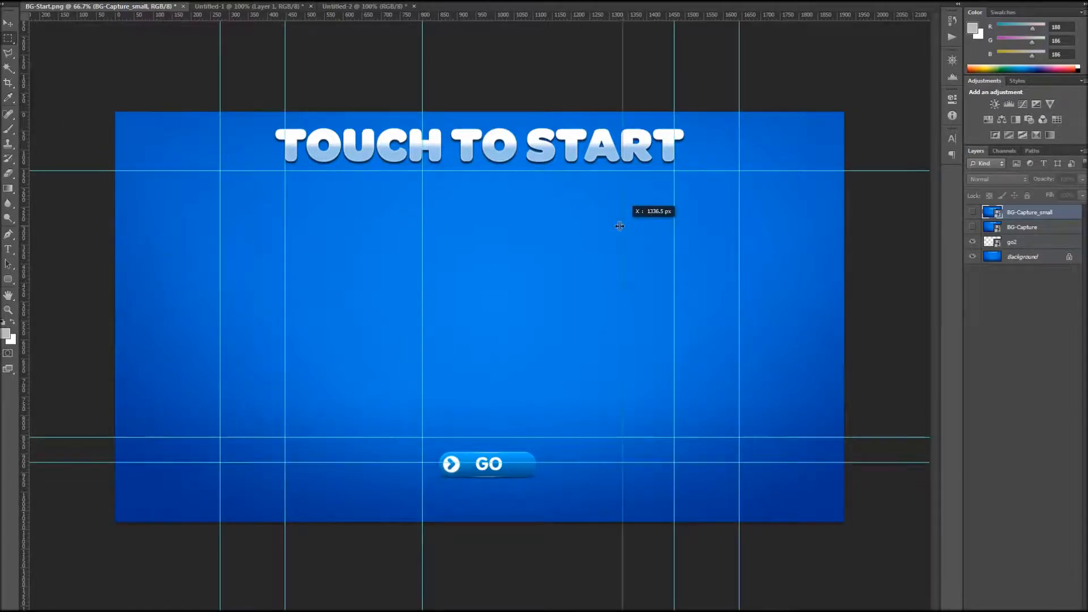
mouse_move(467, 479)
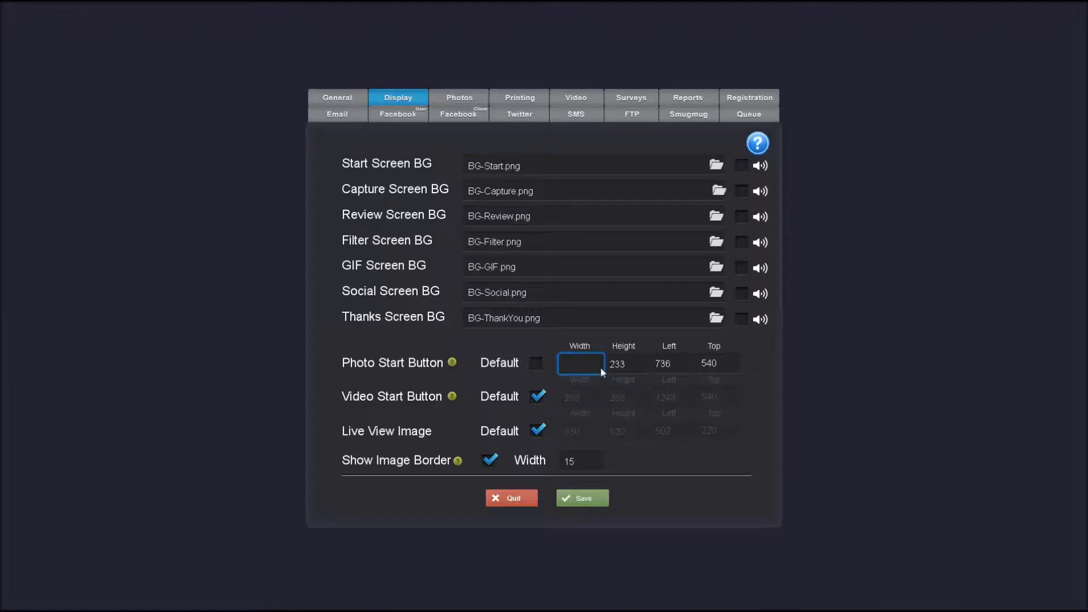
Step: Enter Photo Start Button width 200, height 200 and left 720, leaving top 540
text(200)
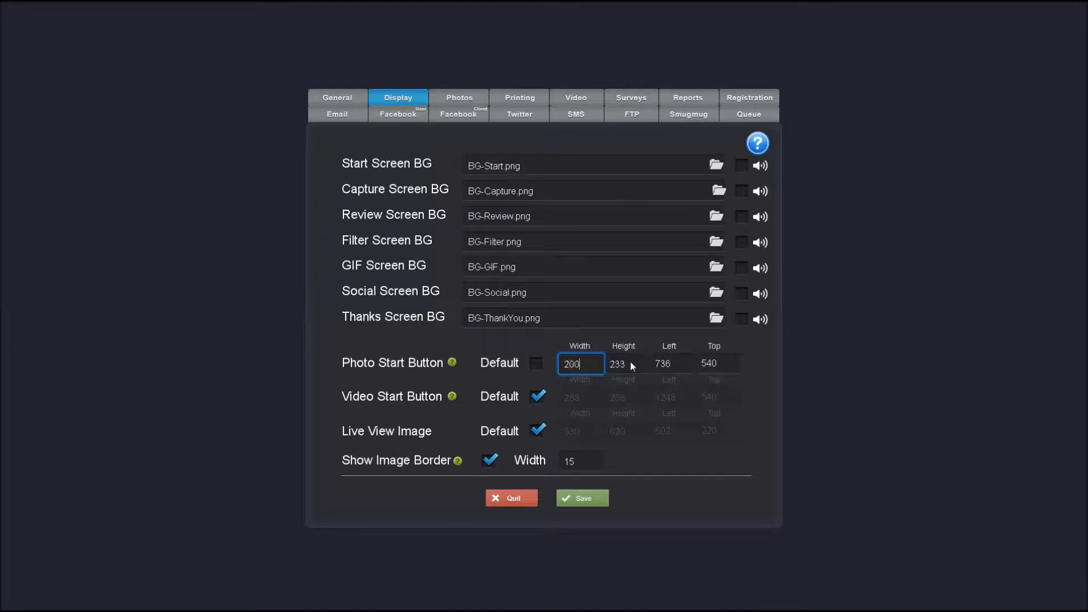
click(625, 363)
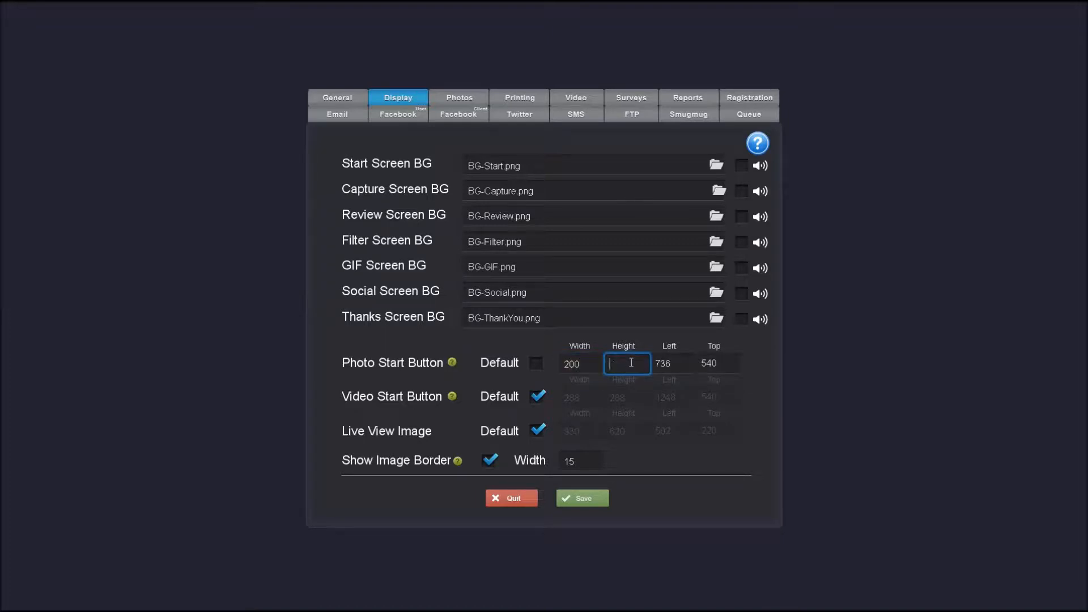
text(200)
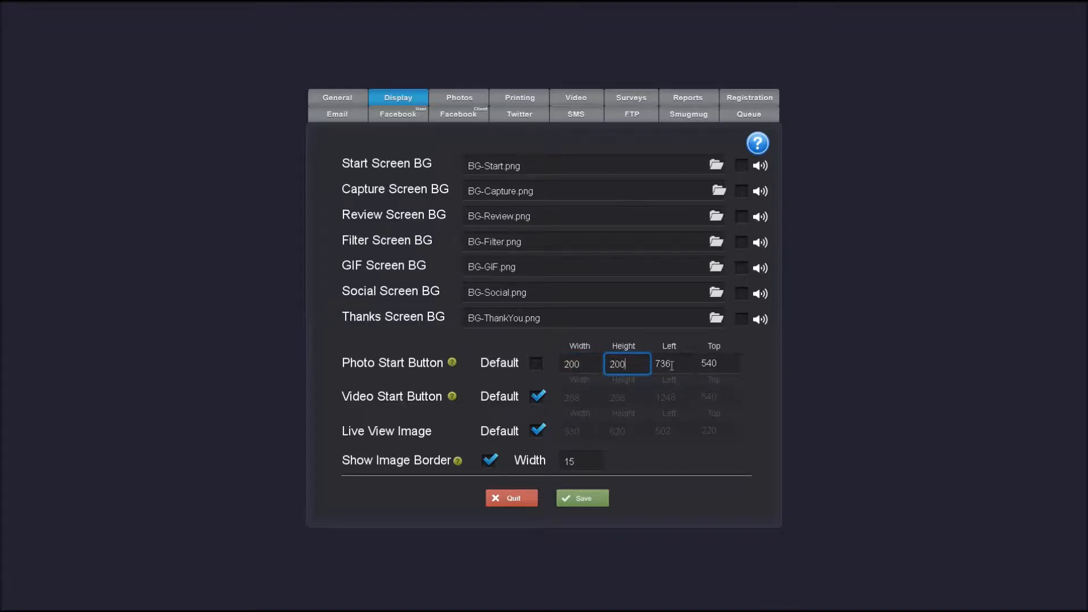
click(672, 363)
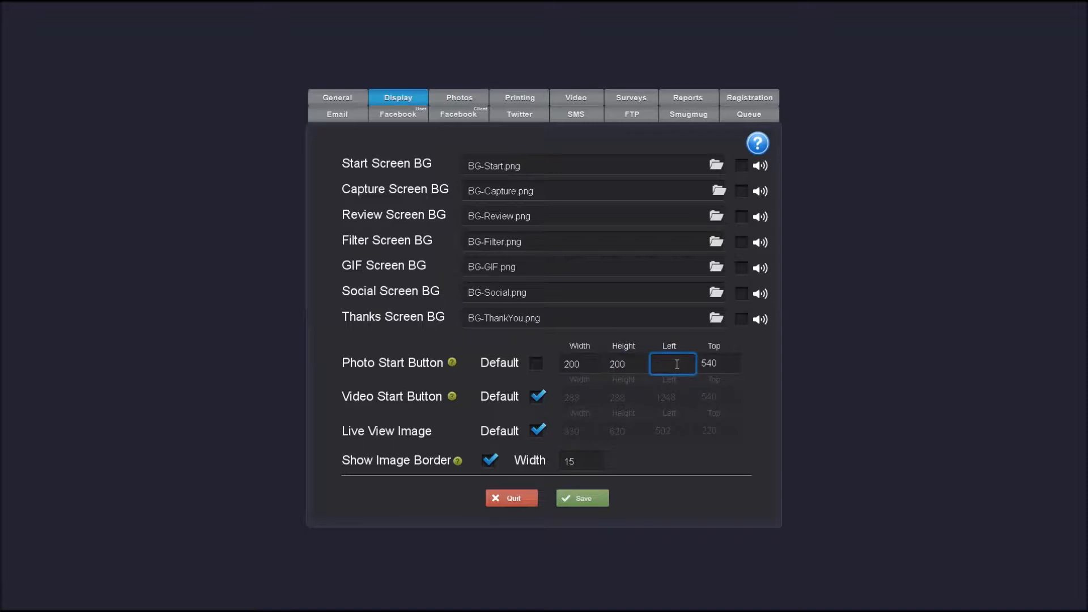
text(7200)
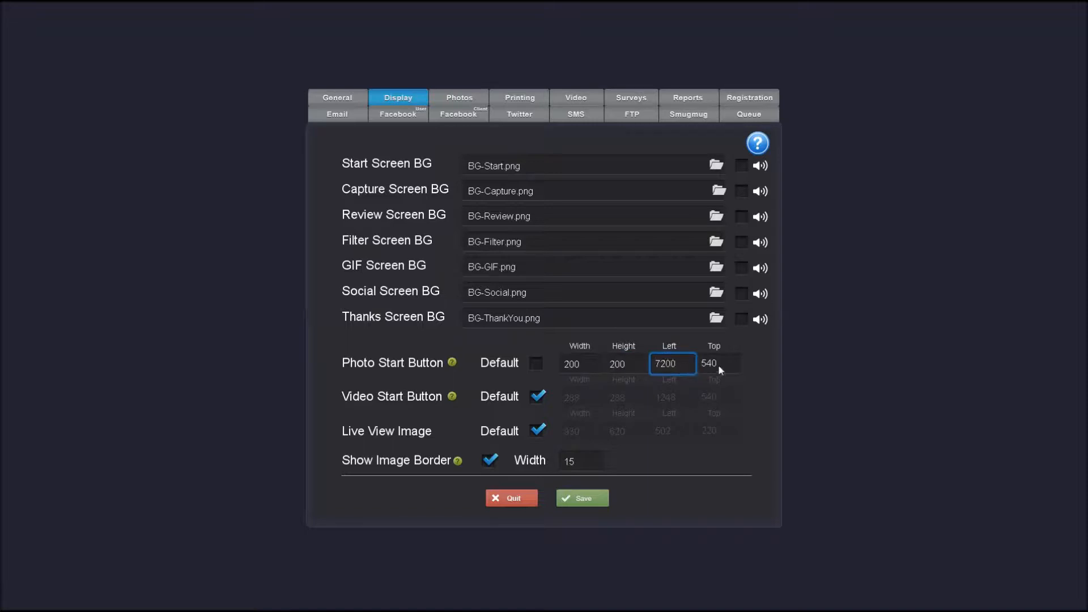
click(719, 364)
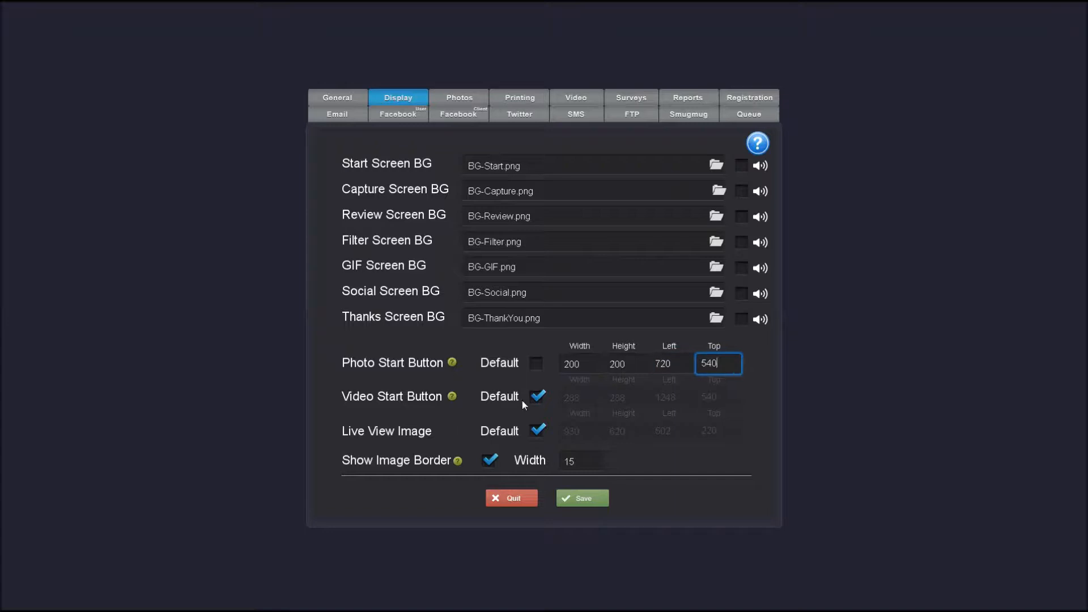
mouse_move(601, 376)
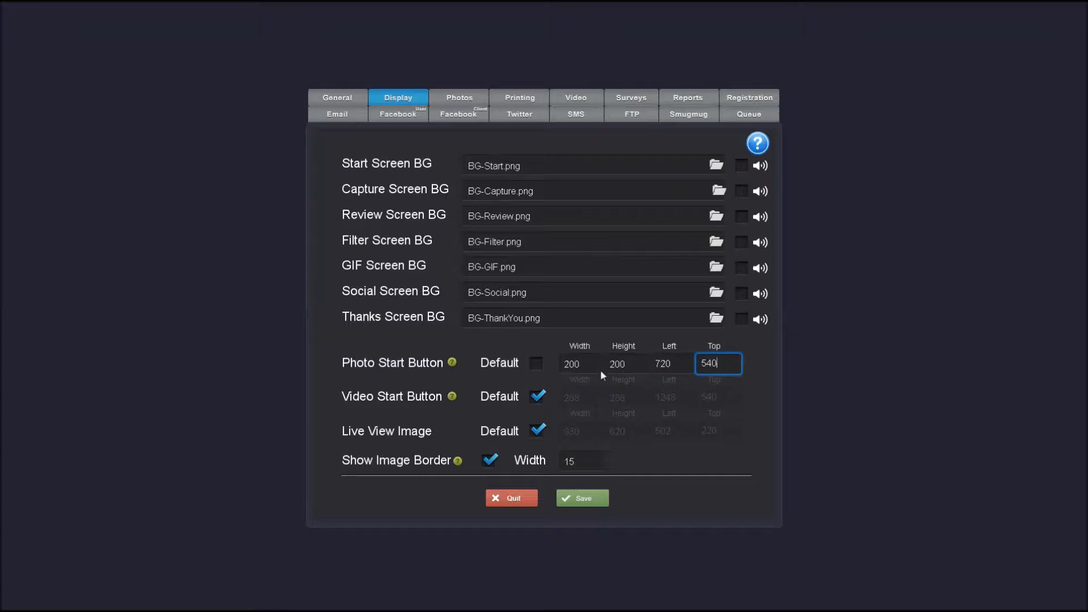
mouse_move(402, 395)
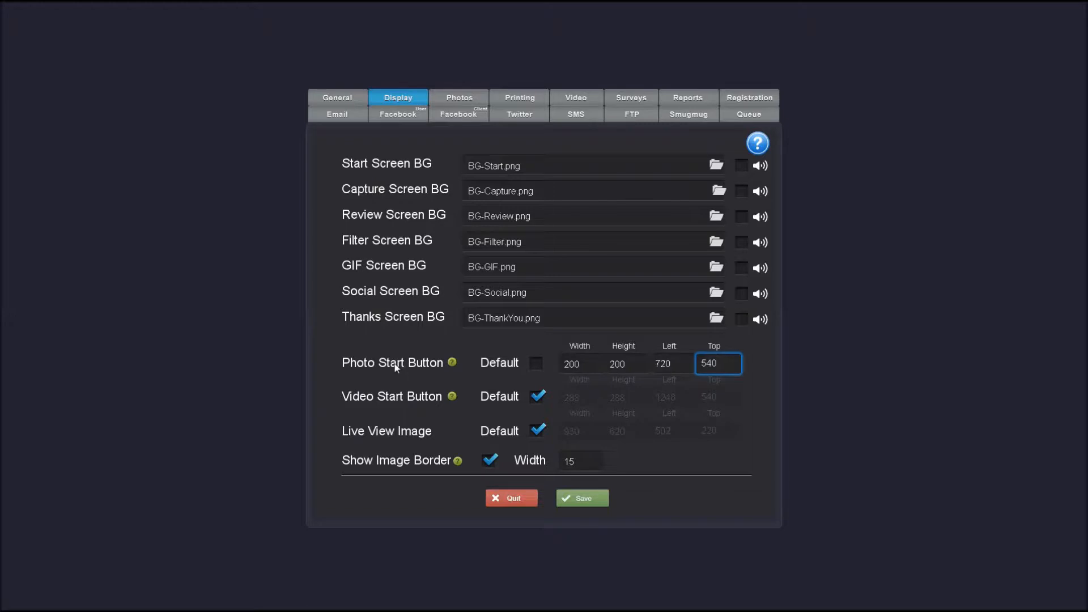
mouse_move(613, 114)
text(1920)
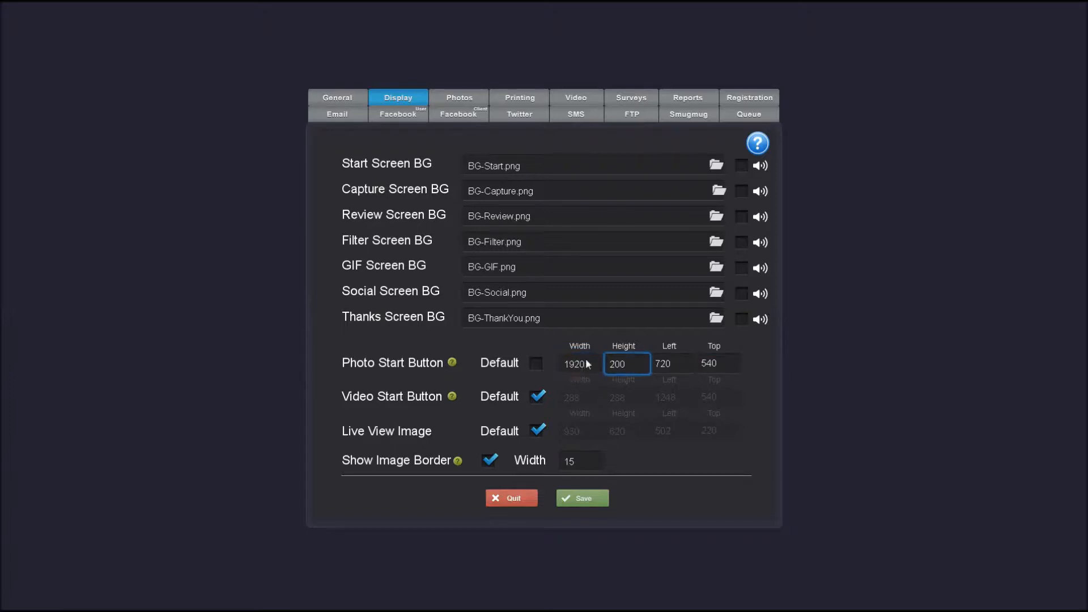
Step: Change the Photo Start Button height to 1800 and its left position to 0
text(180)
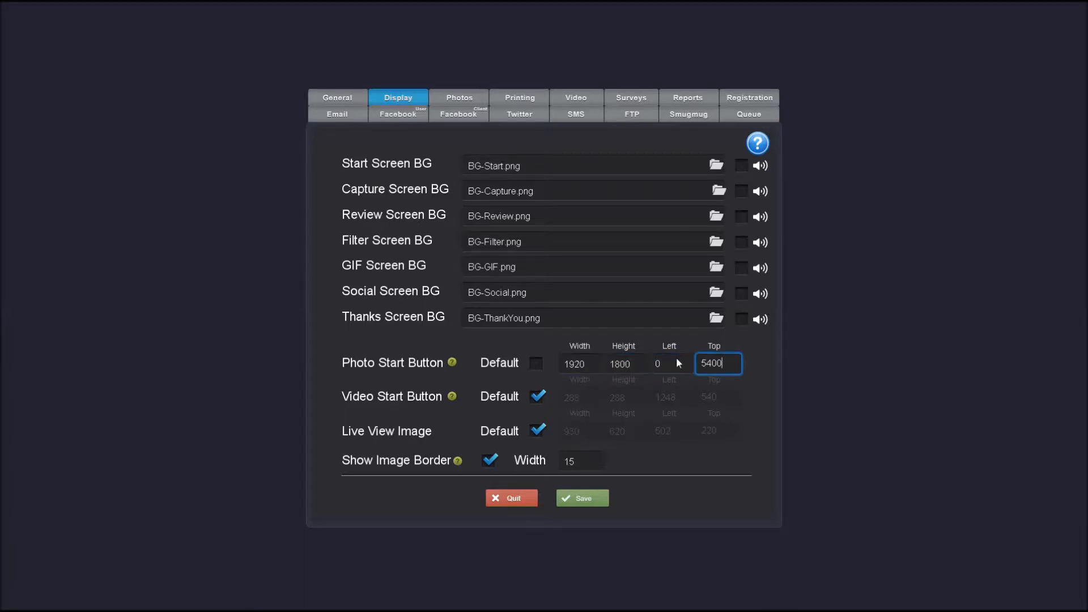
text(0)
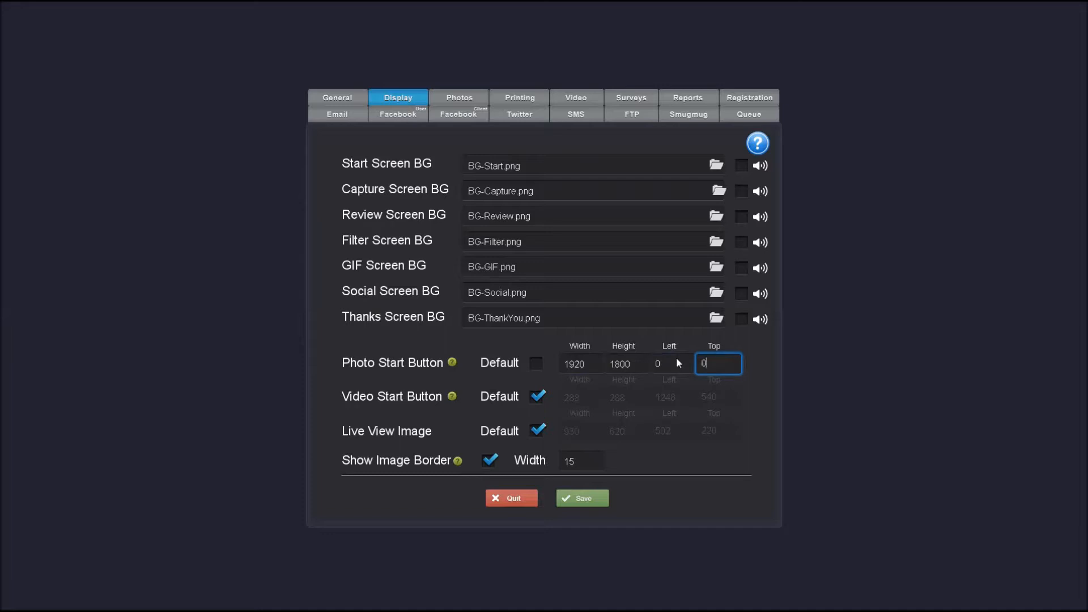
mouse_move(812, 398)
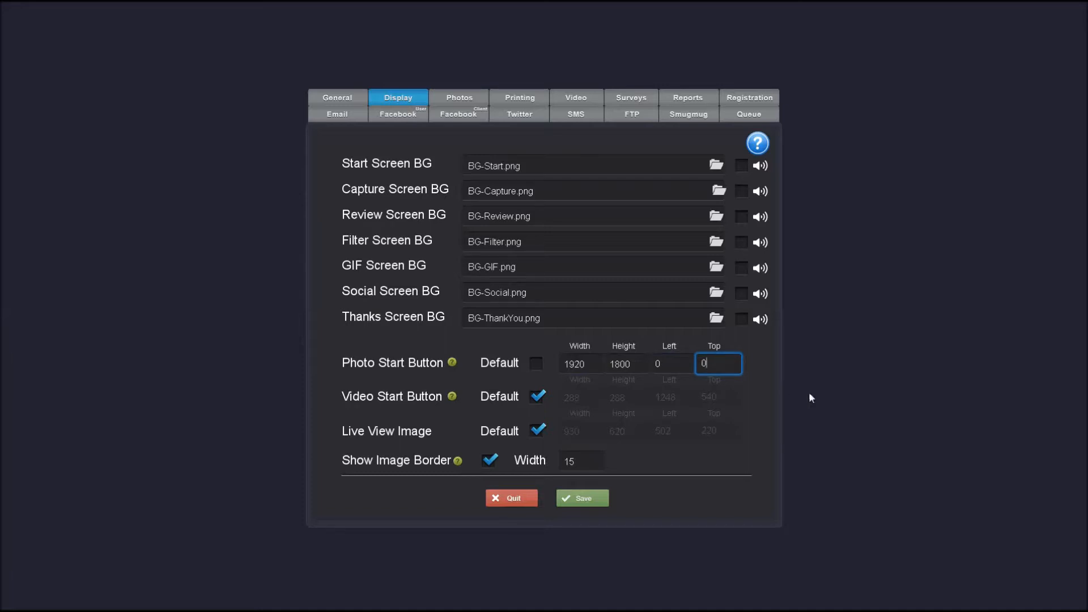
mouse_move(588, 454)
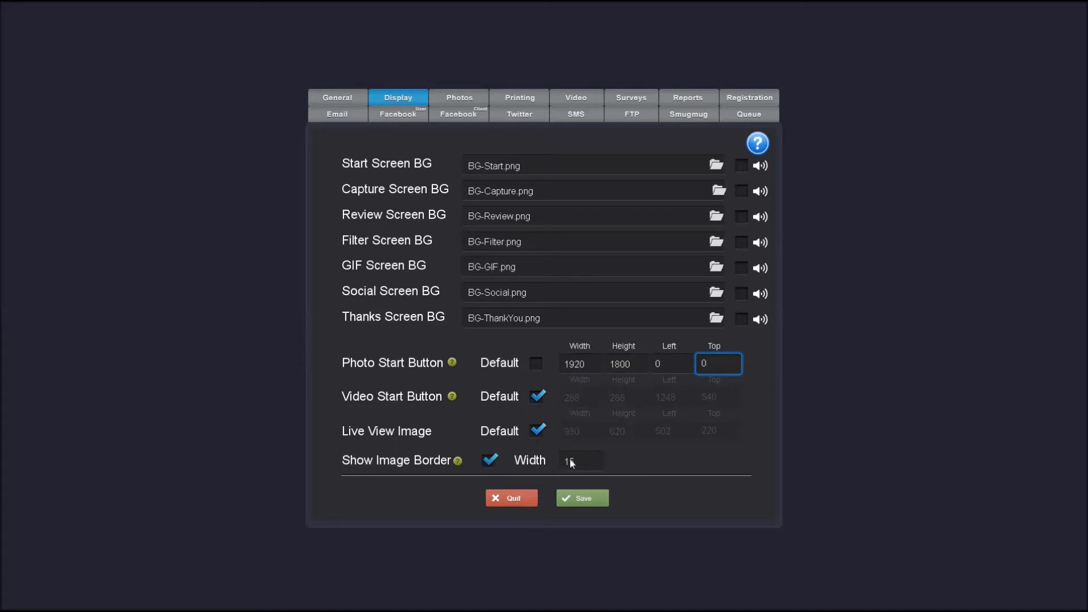
text(5)
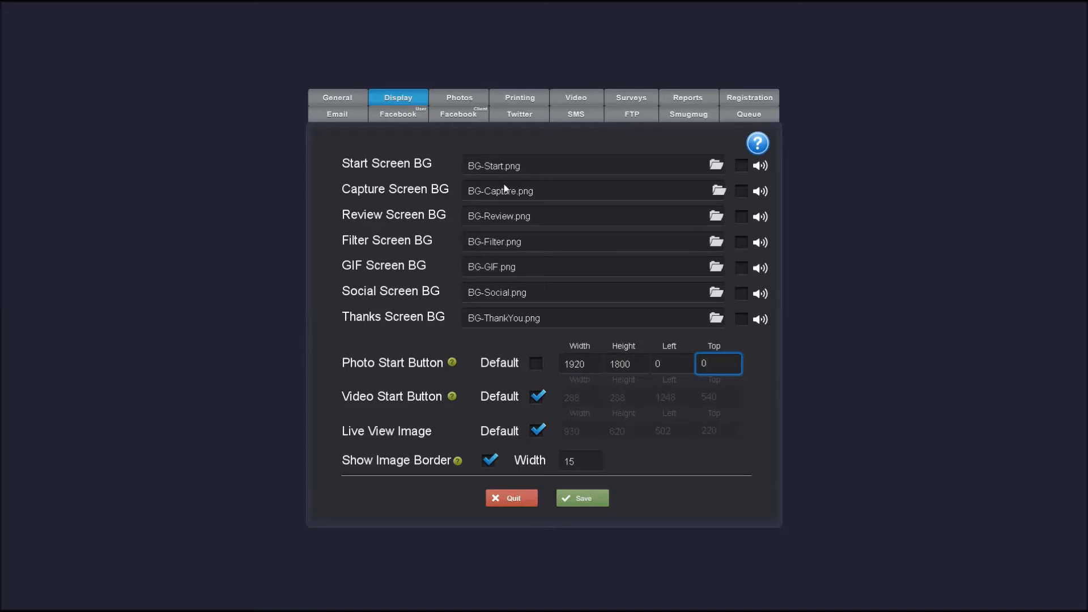
mouse_move(762, 403)
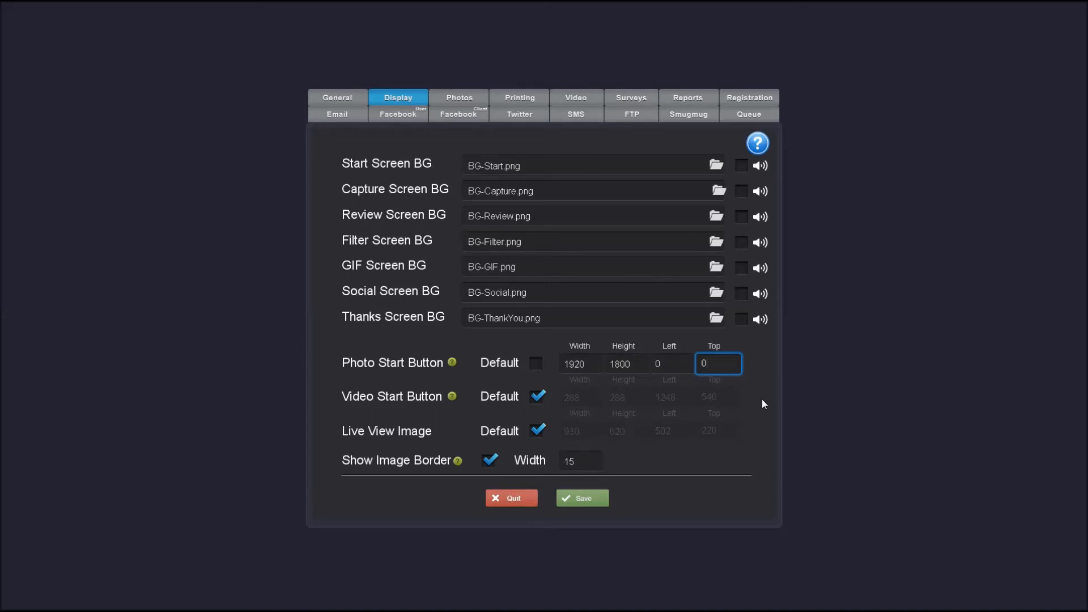